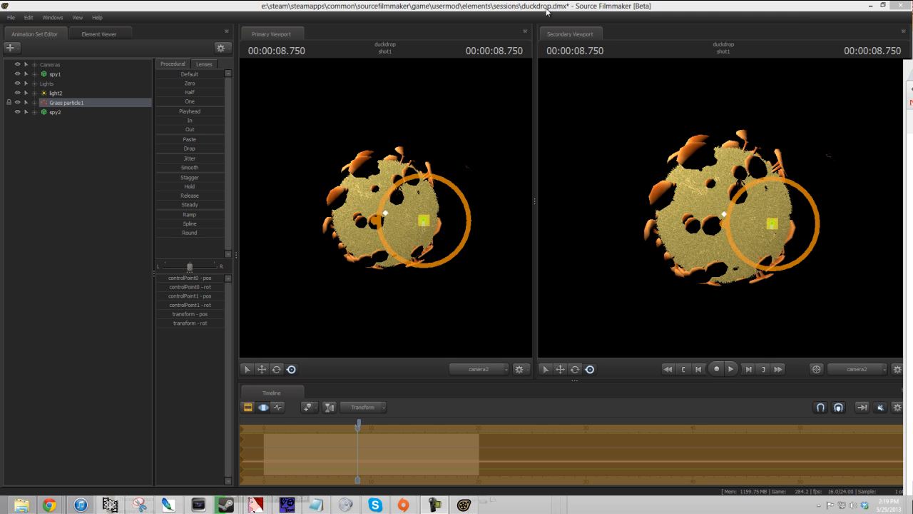
mouse_move(474, 381)
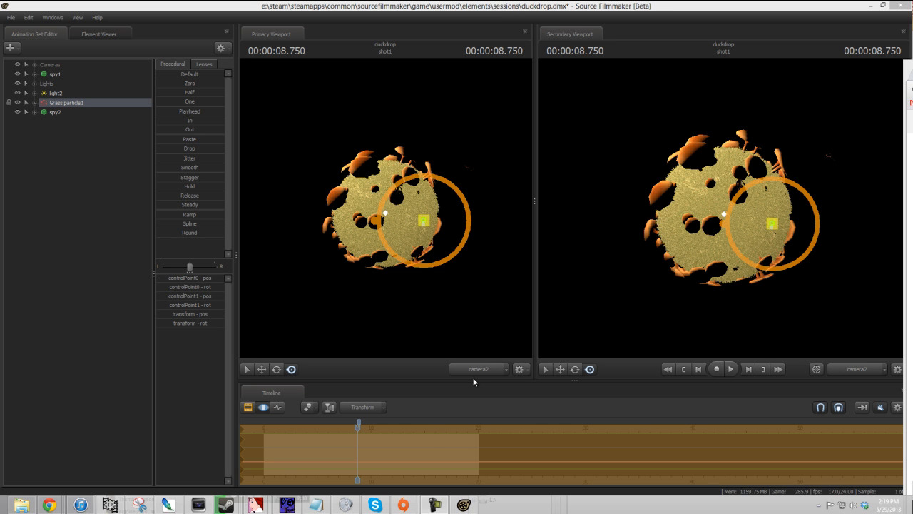
Step: Switch the Primary Viewport camera to Work Camera to view the grass planet
click(478, 369)
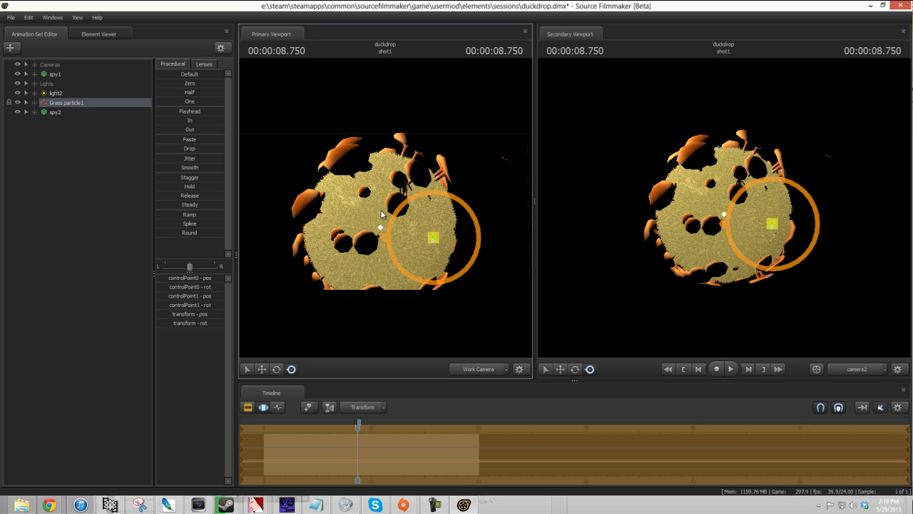
mouse_move(380, 215)
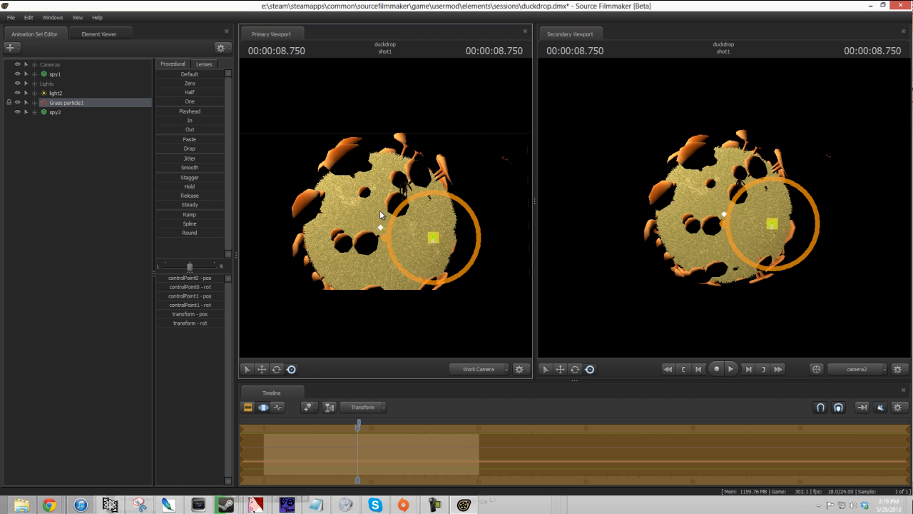
mouse_move(381, 217)
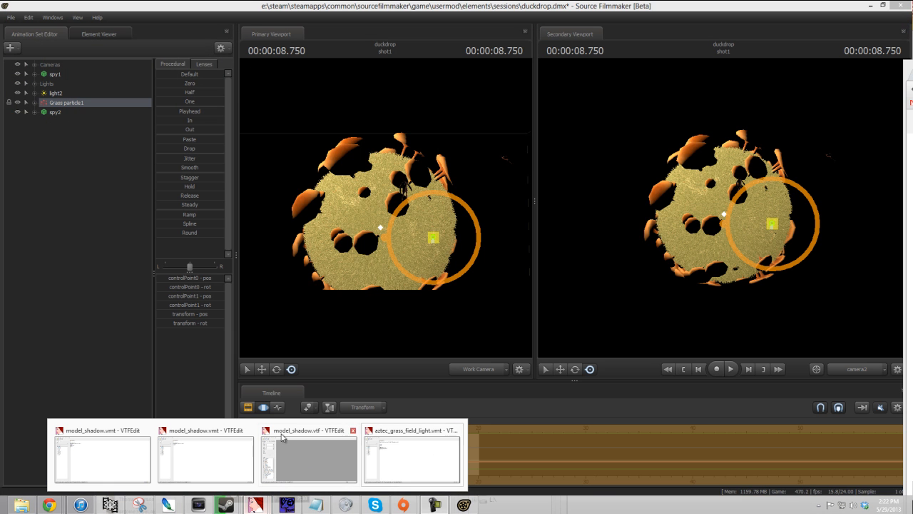
click(308, 459)
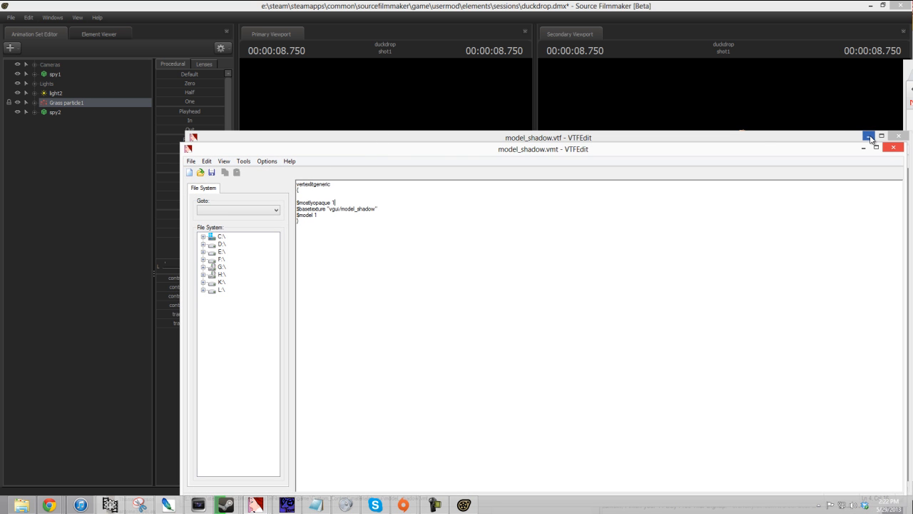
mouse_move(868, 137)
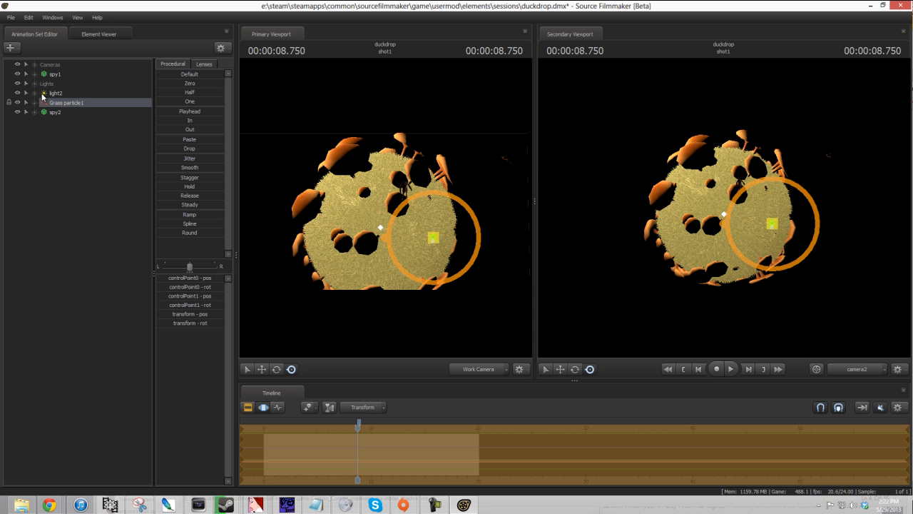
Step: Select light2 in the Animation Set Editor to look through it
click(56, 92)
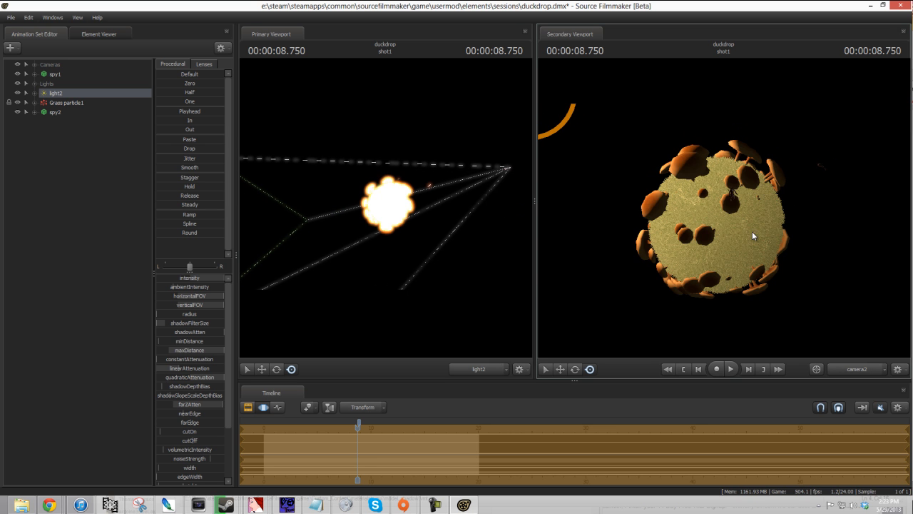
mouse_move(171, 120)
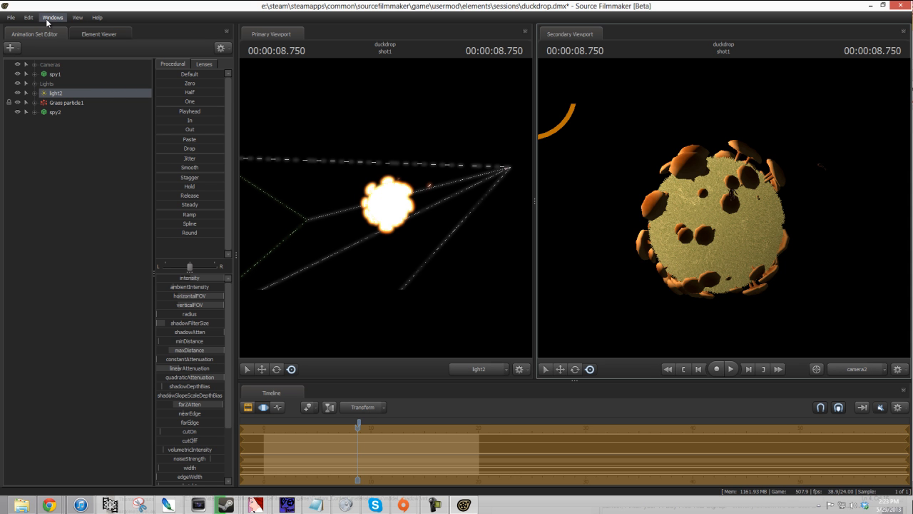
Step: In the Particle Editor, set grass_sphere's material to vgui/model_shadow.vmt
click(53, 17)
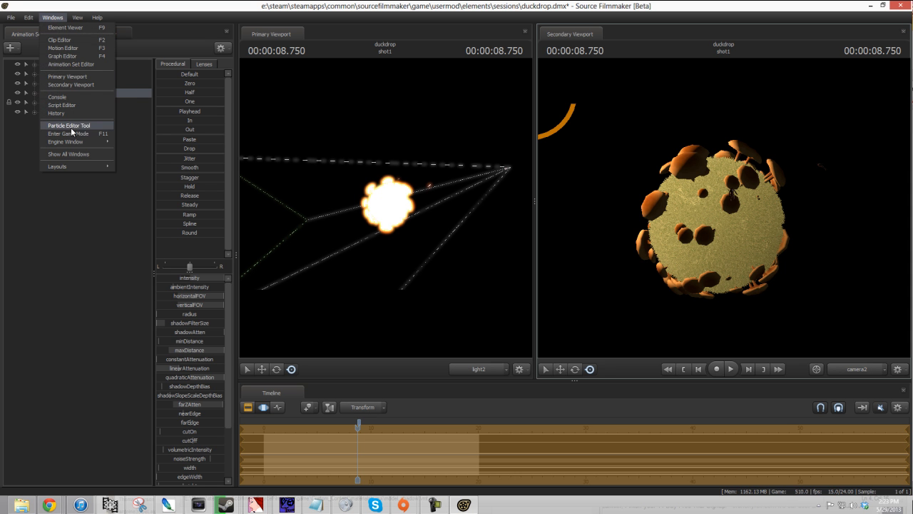
click(68, 125)
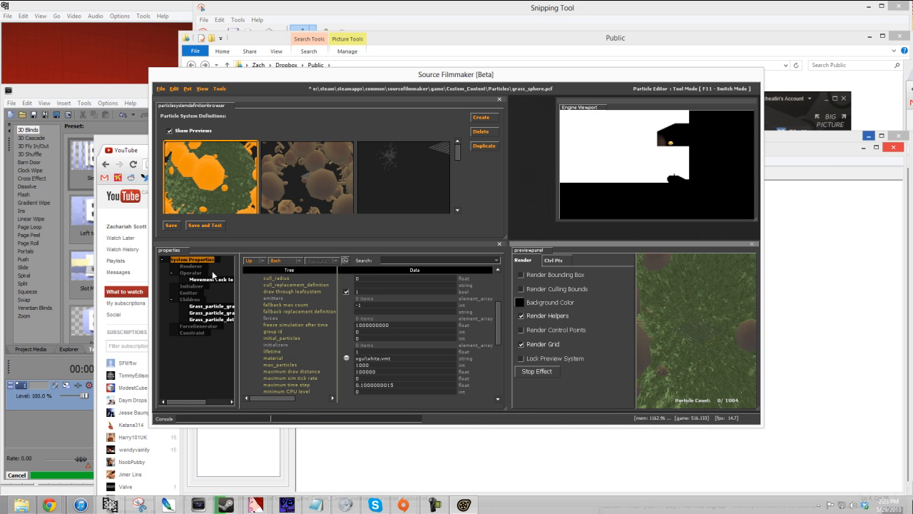
mouse_move(196, 265)
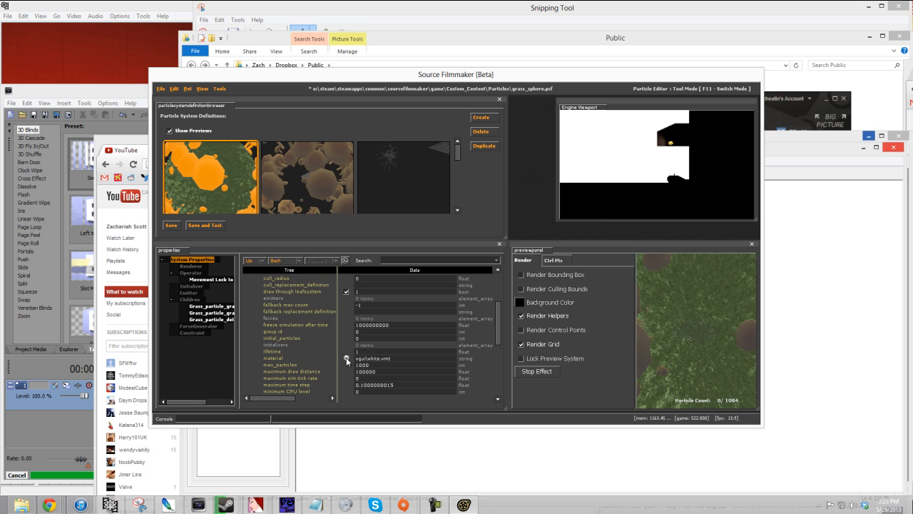
click(347, 358)
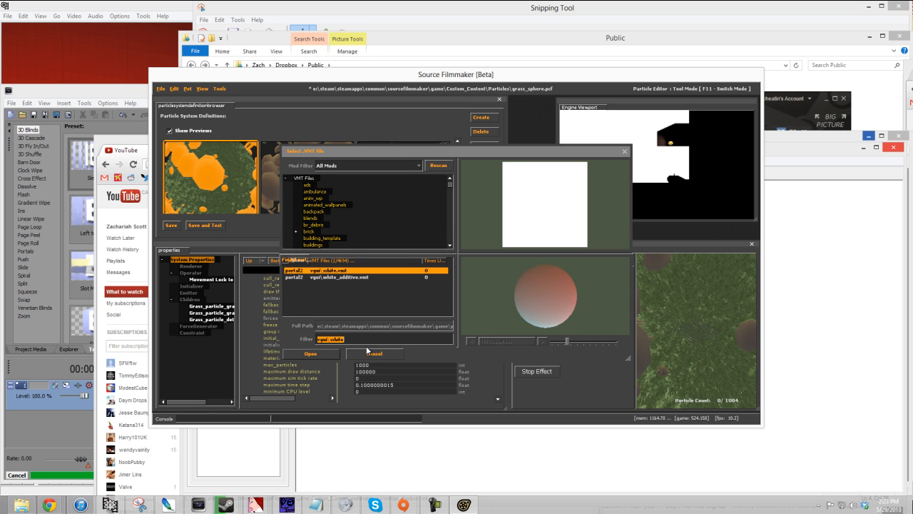
text(me)
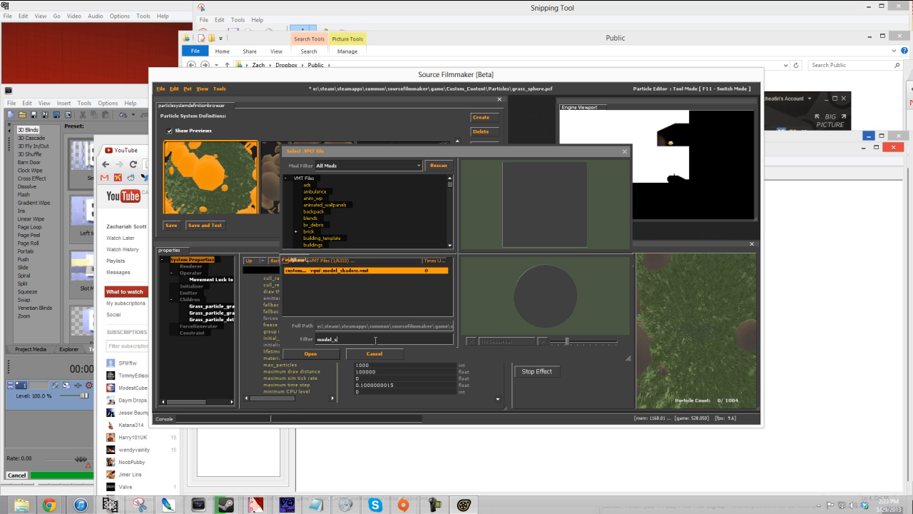
text(hadow)
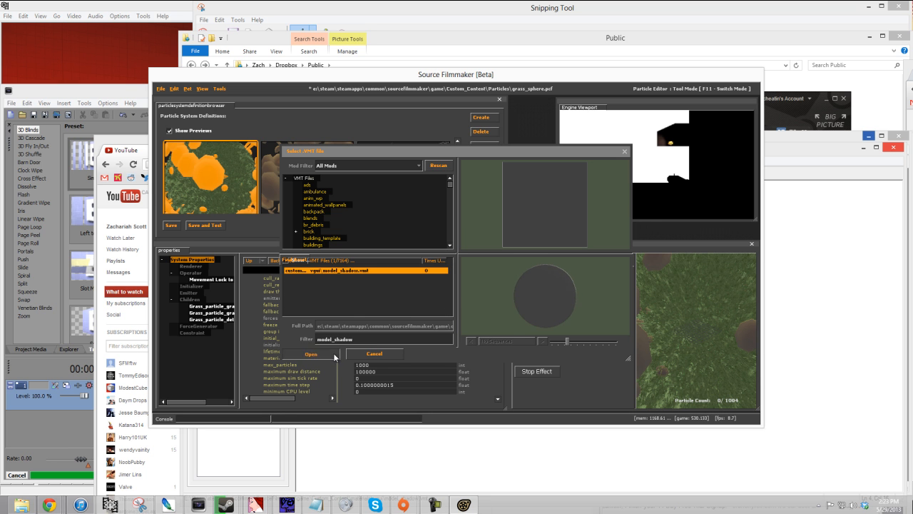
click(310, 353)
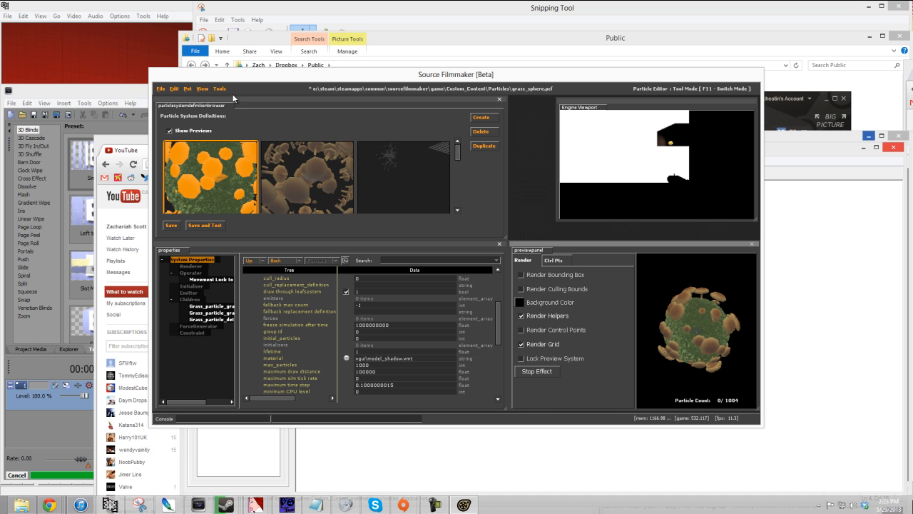
mouse_move(220, 88)
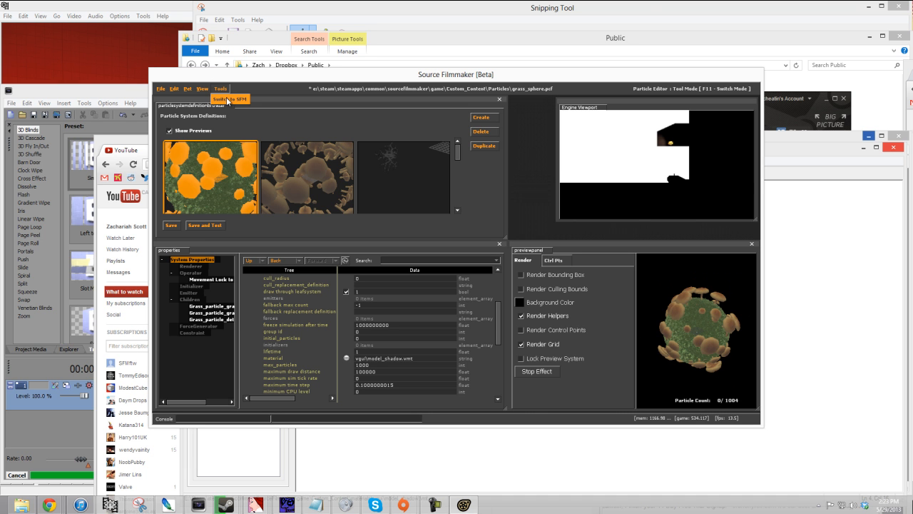
Step: Use Tools > Switch to SFM to return to the session with mushrooms
click(230, 98)
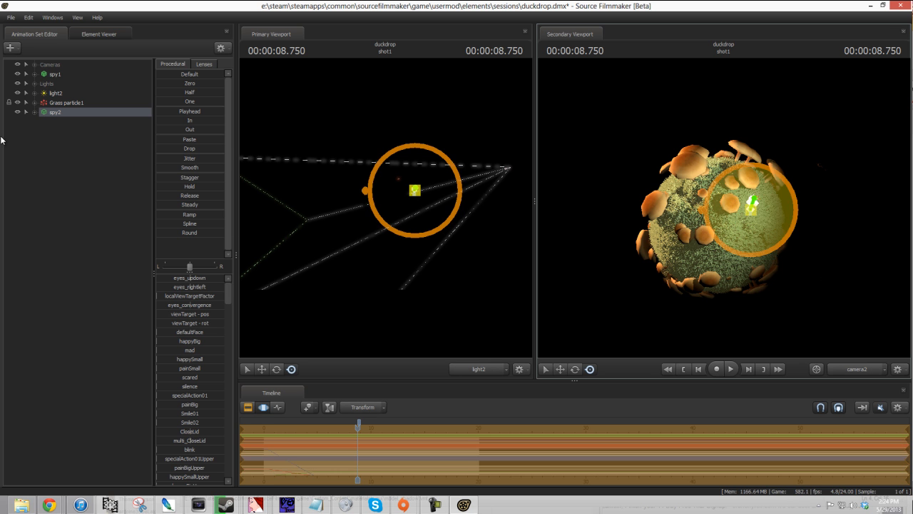
Step: Inspect Grass particle1's controlPoint1 and controlPoint0 curves while scrubbing the playhead
click(34, 102)
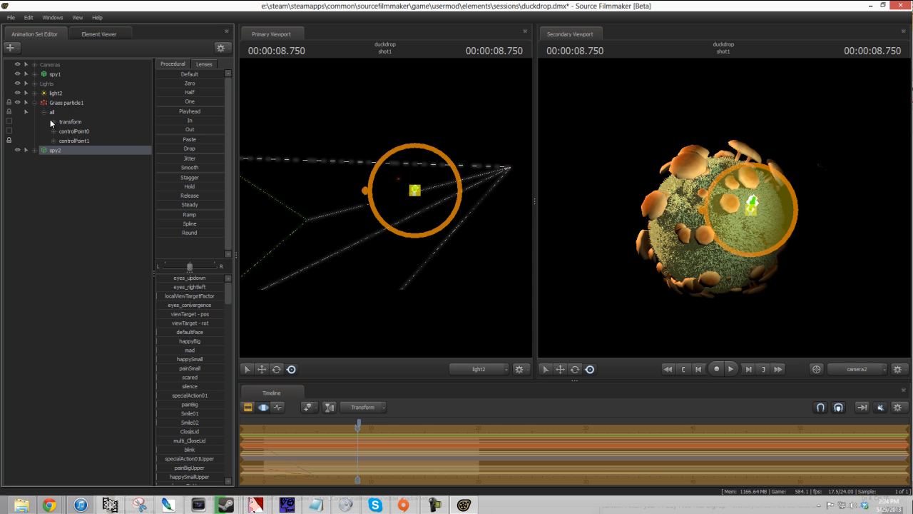
click(74, 141)
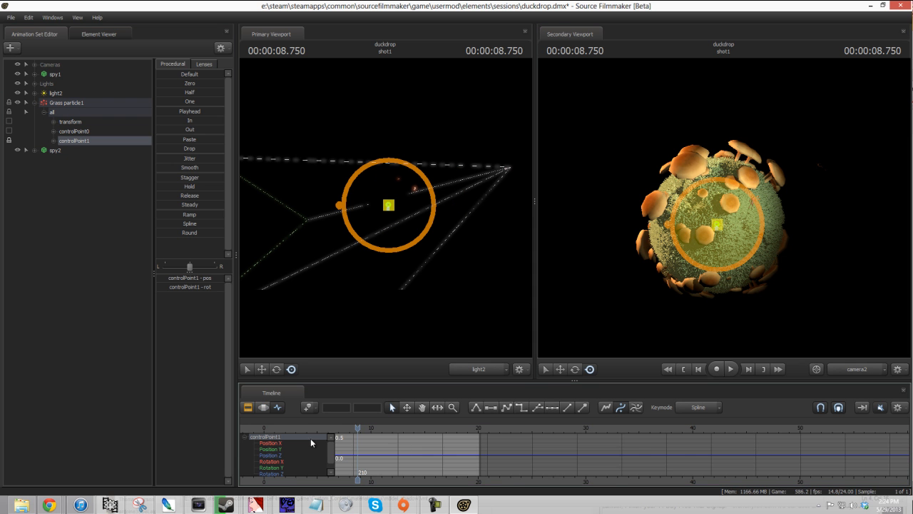
drag(329, 426, 435, 426)
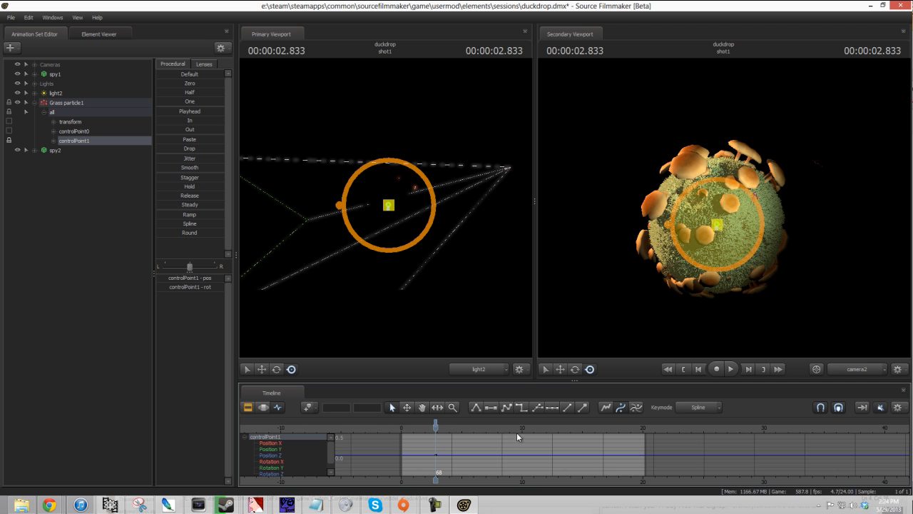
drag(435, 426, 539, 426)
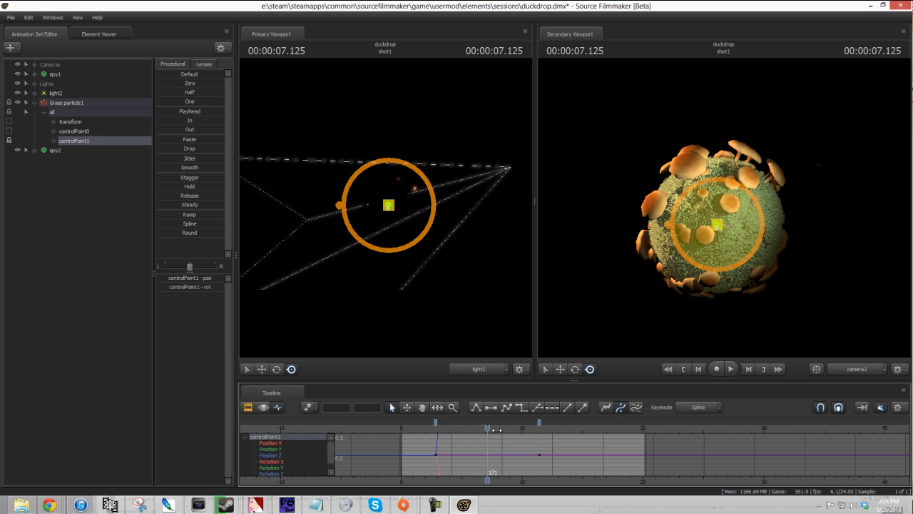
click(74, 131)
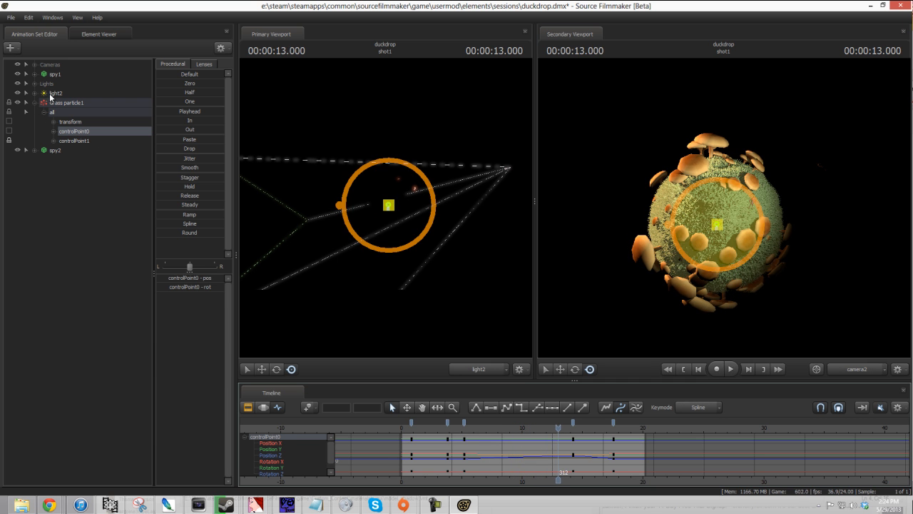
Step: Select light2 again to show its intensity and shadow properties
click(56, 92)
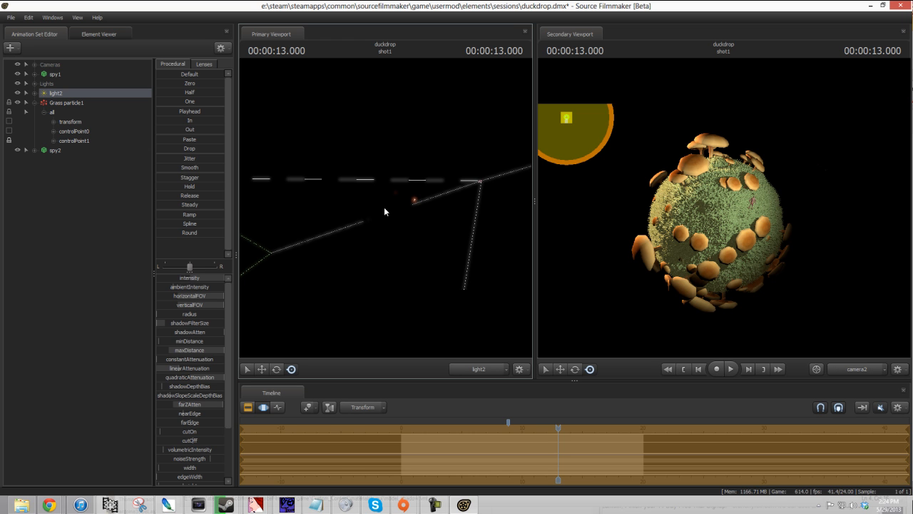
mouse_move(348, 278)
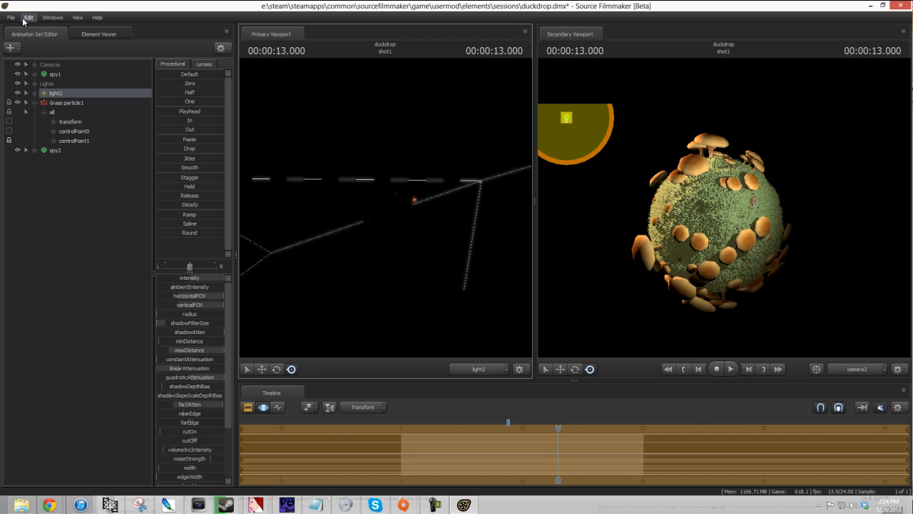
mouse_move(10, 17)
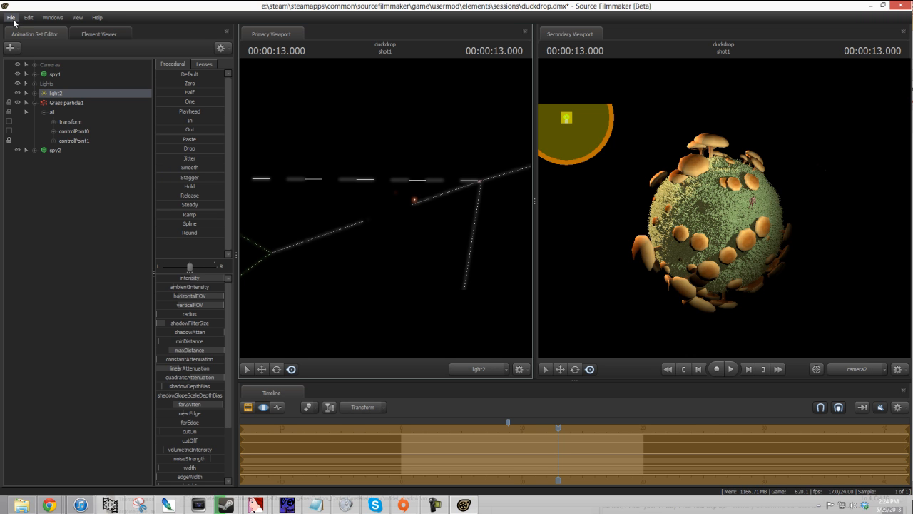